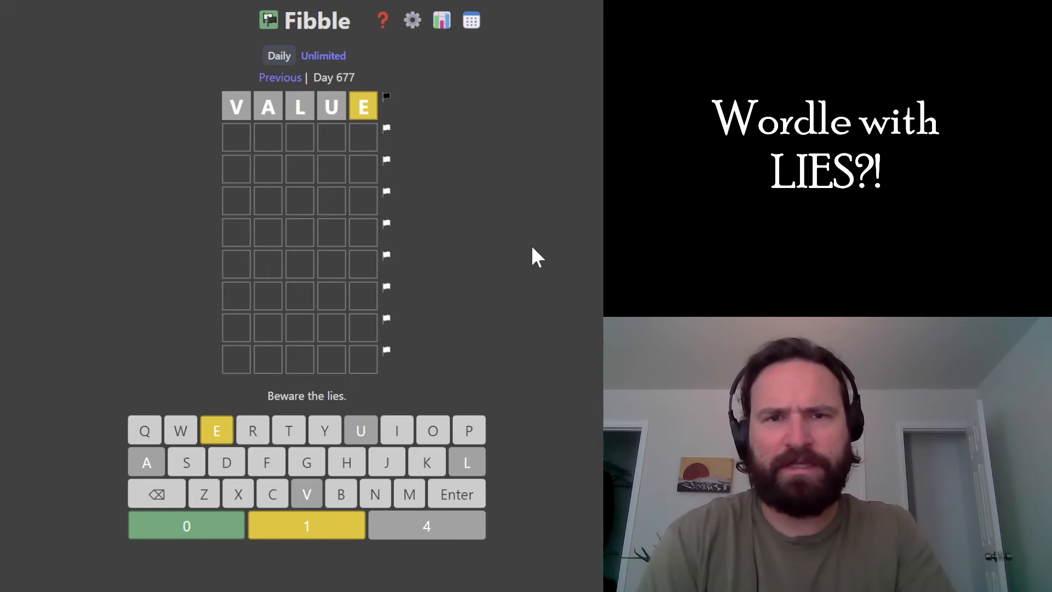
{"action": "mouse_move", "coordinate": [265, 118]}
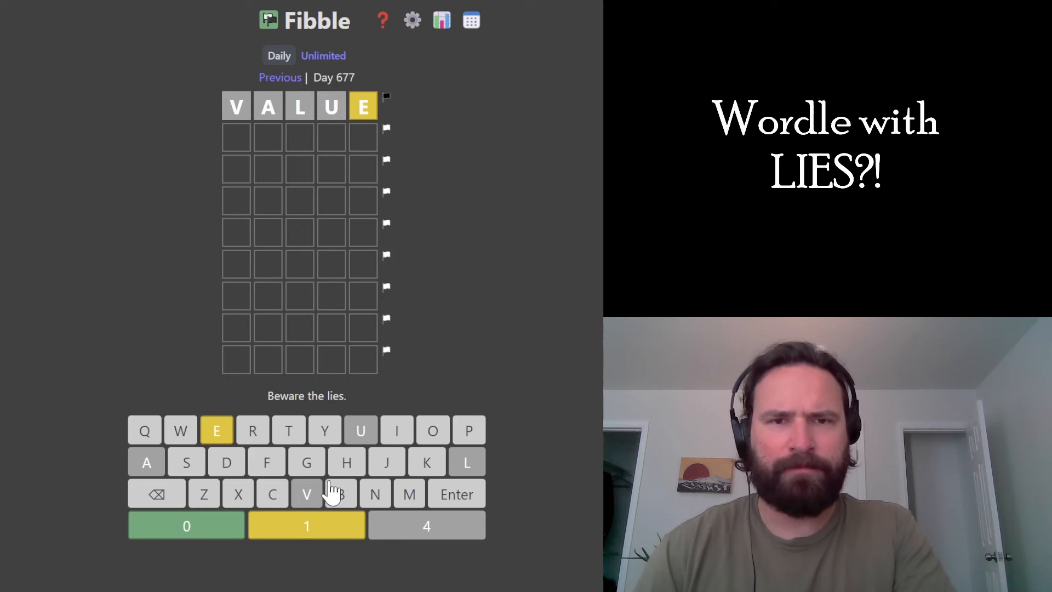
{"action": "mouse_move", "coordinate": [569, 198]}
{"action": "type", "text": "P"}
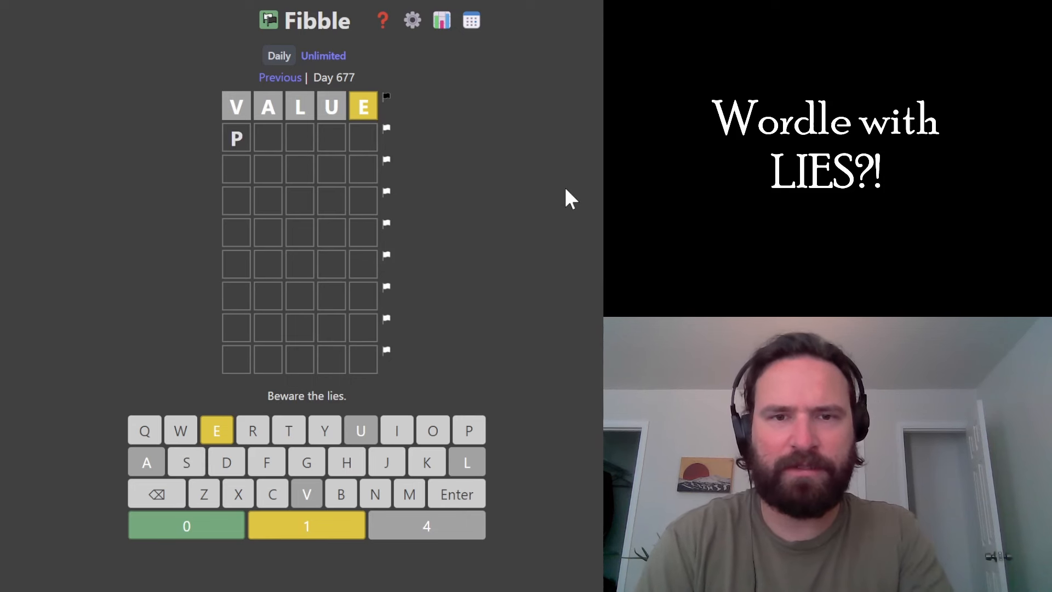
Complete and submit POINT as the second guess; I, N and T flagged present
{"action": "type", "text": "OINT"}
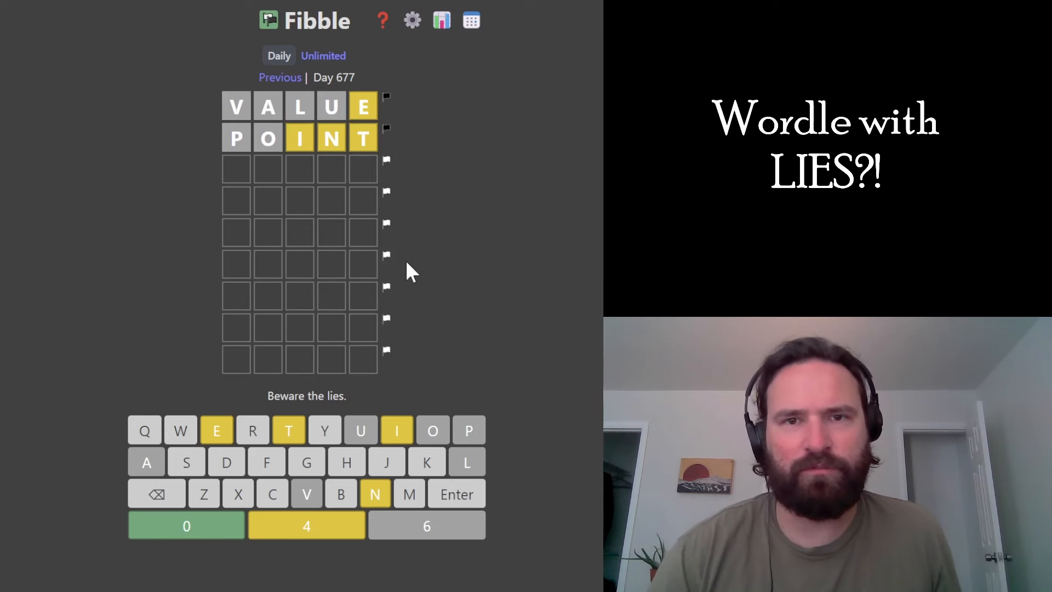
{"action": "mouse_move", "coordinate": [303, 117]}
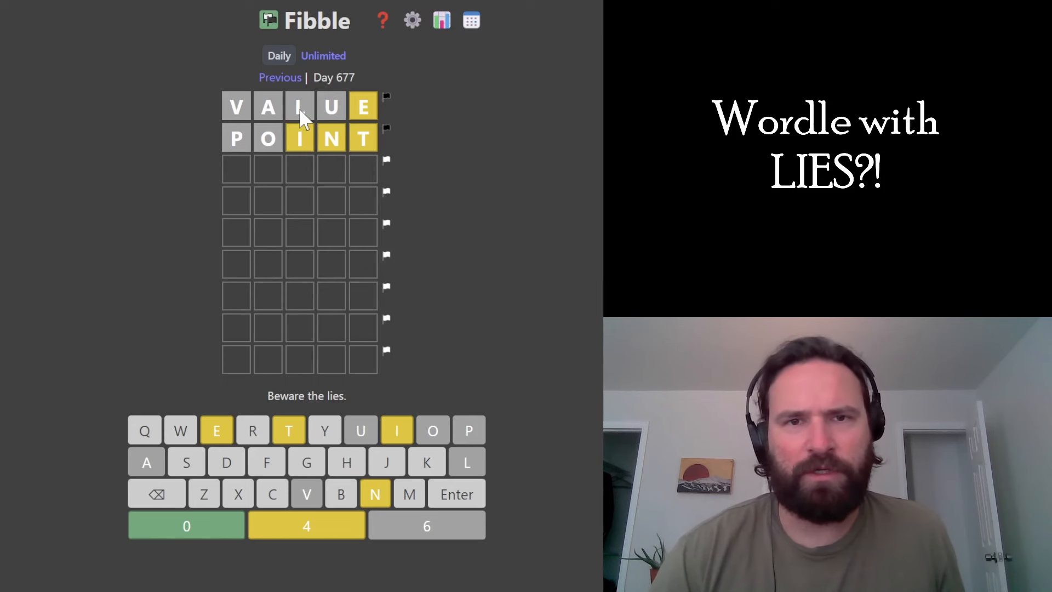
{"action": "mouse_move", "coordinate": [482, 442]}
{"action": "type", "text": "TINGE"}
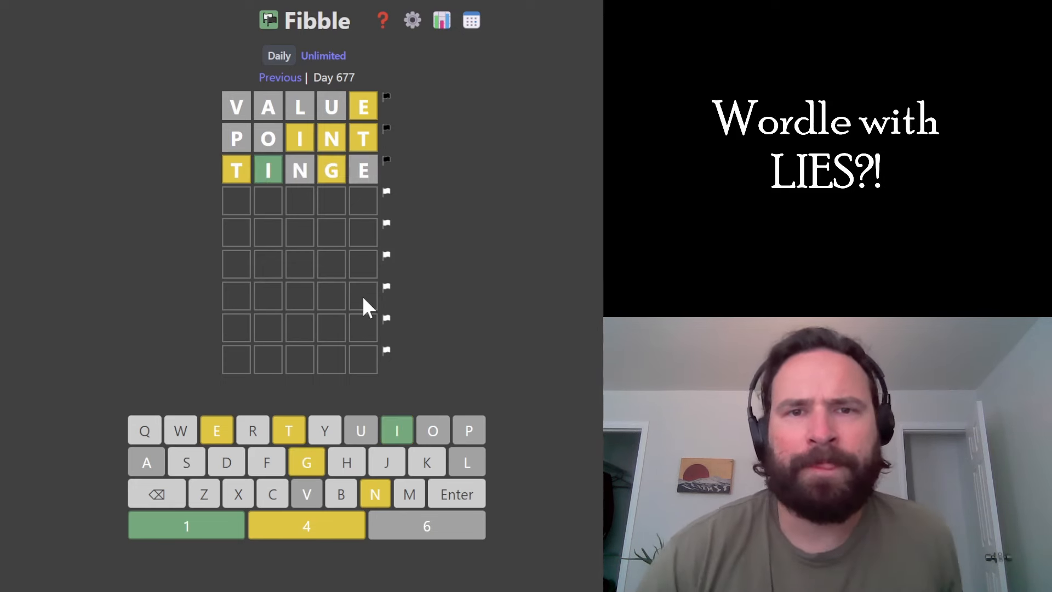
{"action": "mouse_move", "coordinate": [335, 181]}
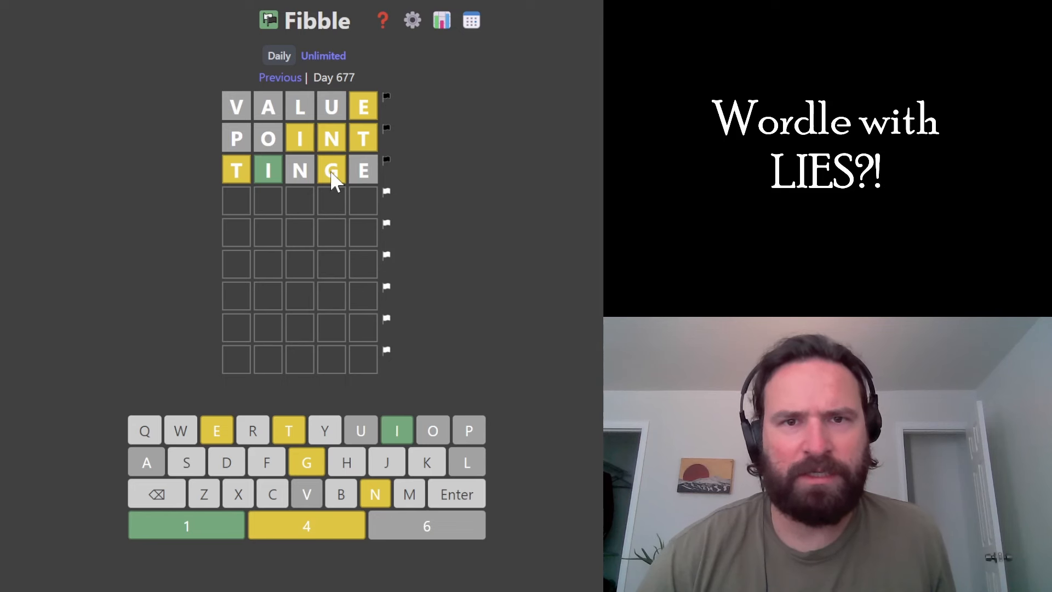
{"action": "mouse_move", "coordinate": [306, 174]}
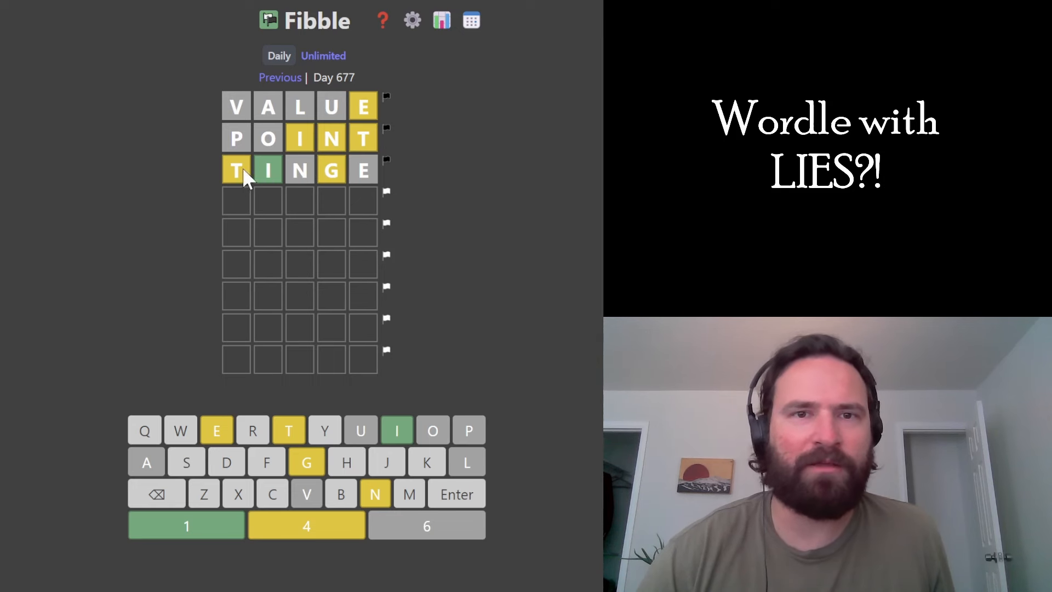
{"action": "mouse_move", "coordinate": [345, 198]}
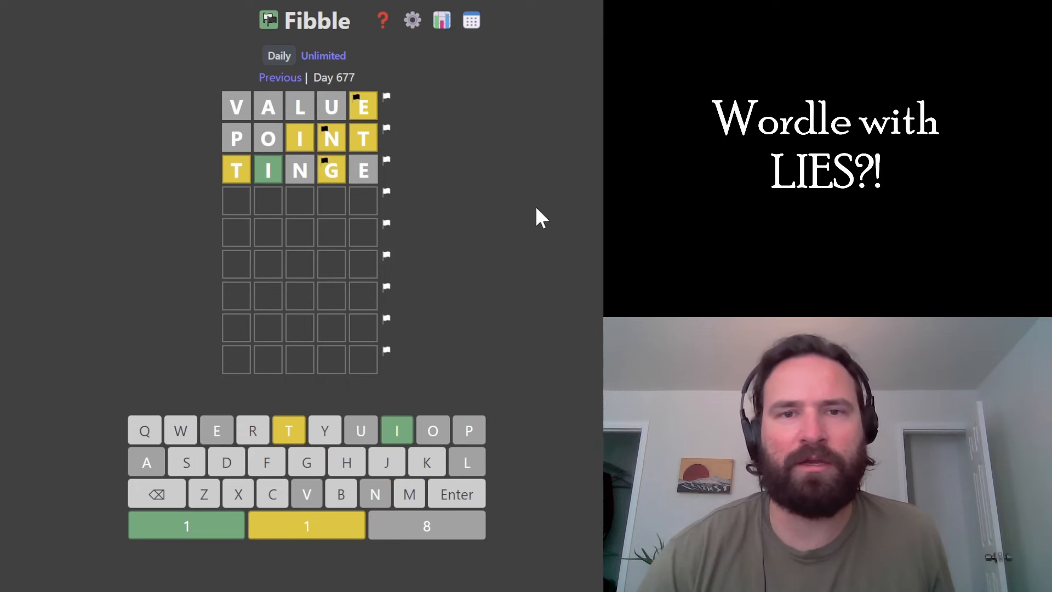
{"action": "mouse_move", "coordinate": [252, 172]}
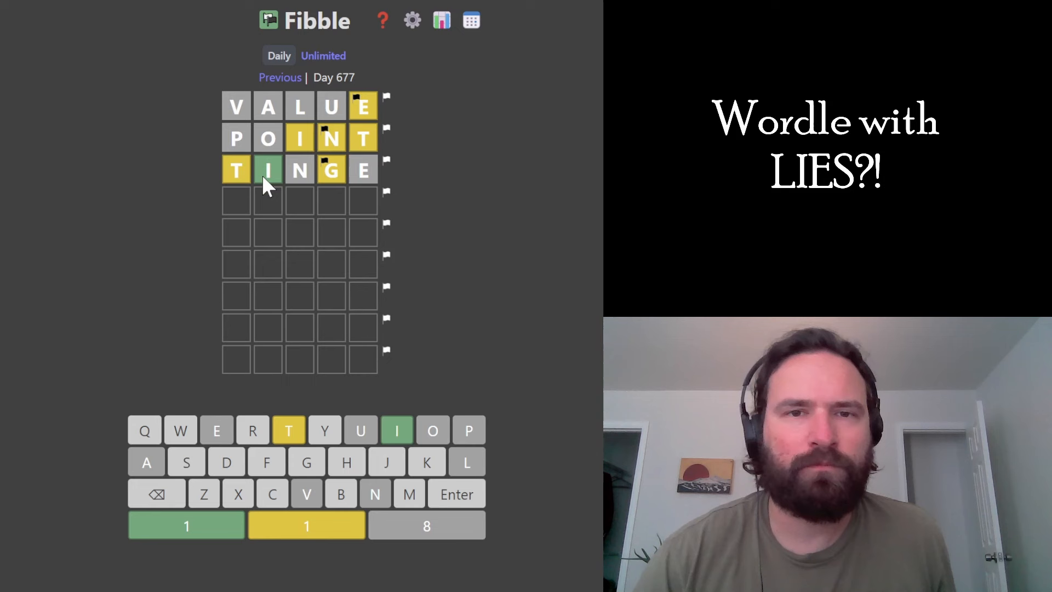
{"action": "mouse_move", "coordinate": [329, 186]}
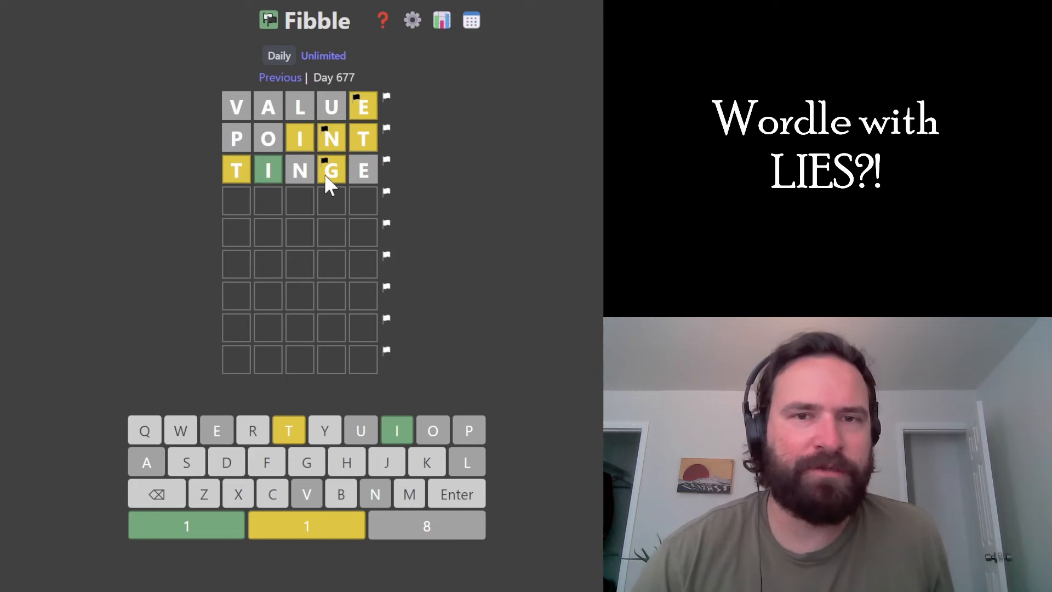
{"action": "mouse_move", "coordinate": [449, 199]}
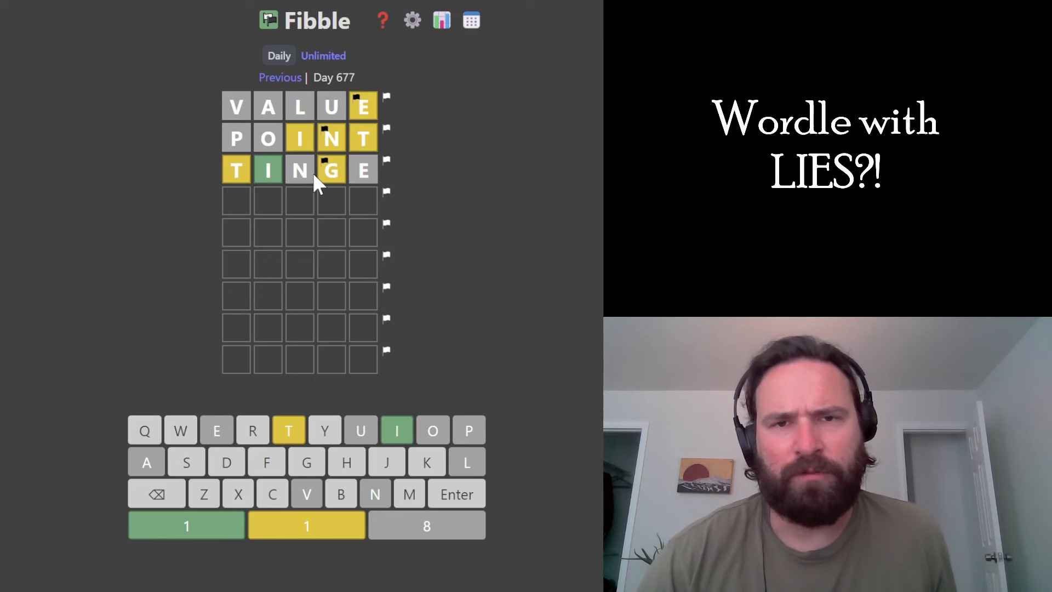
{"action": "mouse_move", "coordinate": [362, 181]}
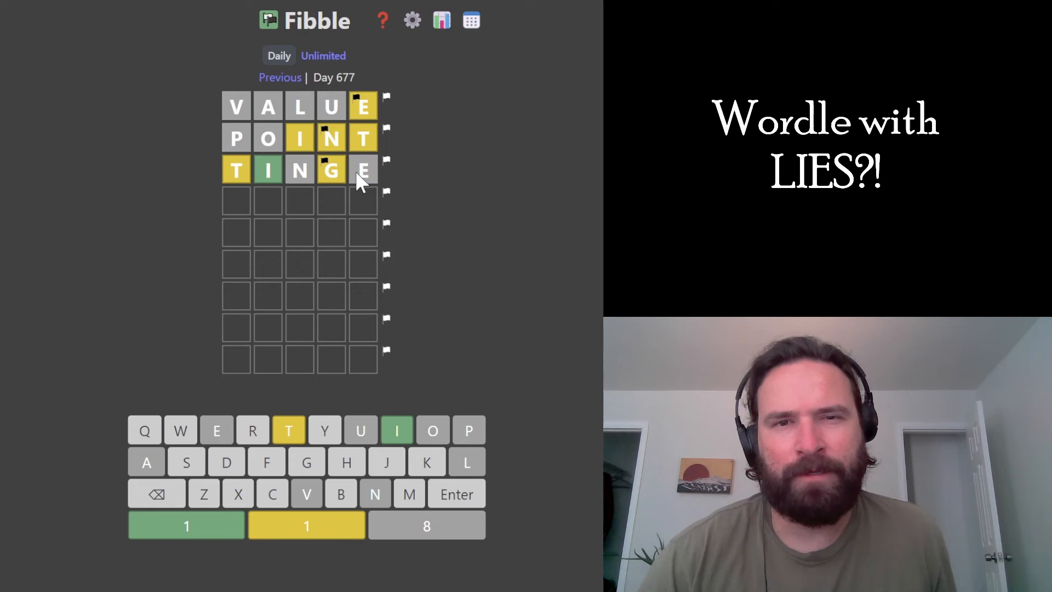
{"action": "mouse_move", "coordinate": [234, 185]}
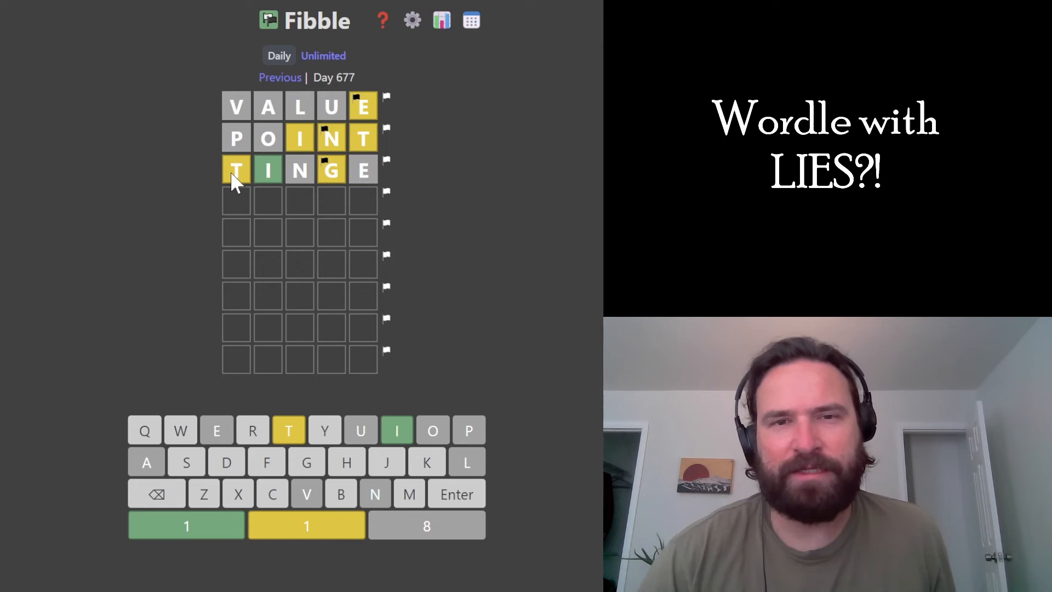
{"action": "mouse_move", "coordinate": [351, 315]}
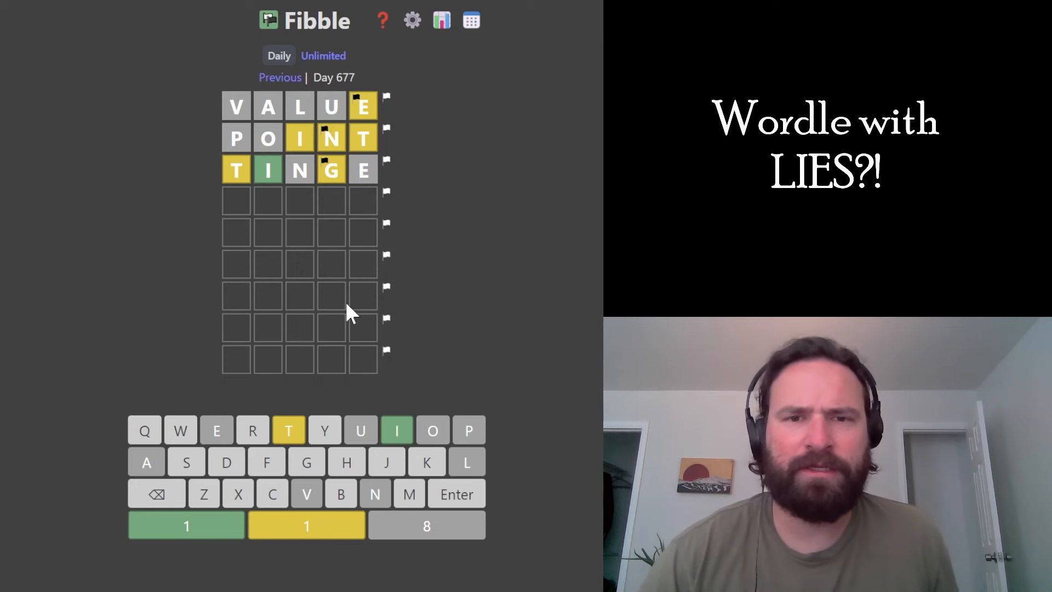
{"action": "mouse_move", "coordinate": [420, 522]}
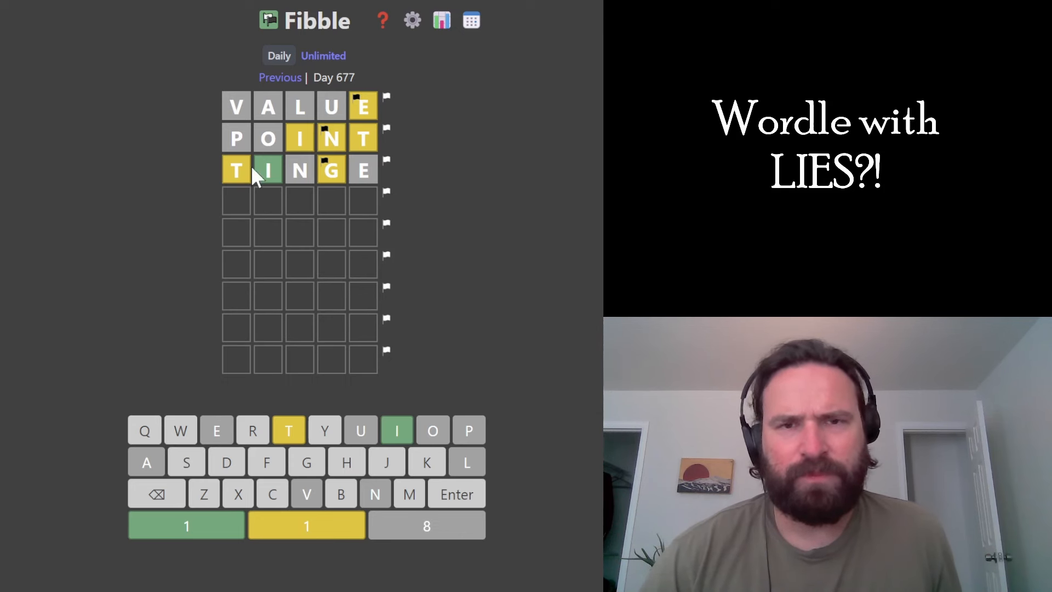
{"action": "mouse_move", "coordinate": [237, 189]}
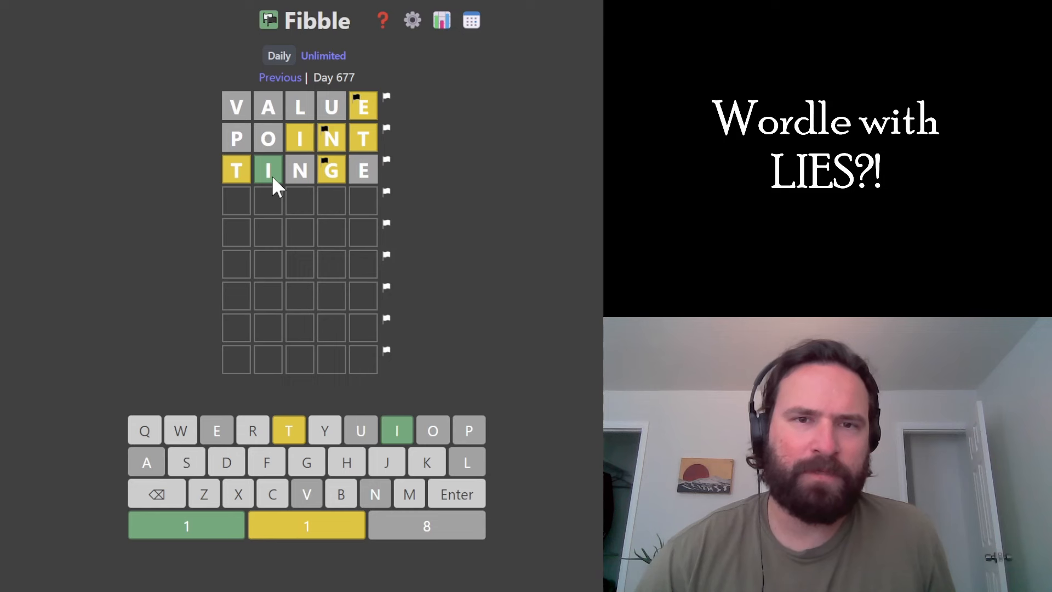
{"action": "mouse_move", "coordinate": [371, 262]}
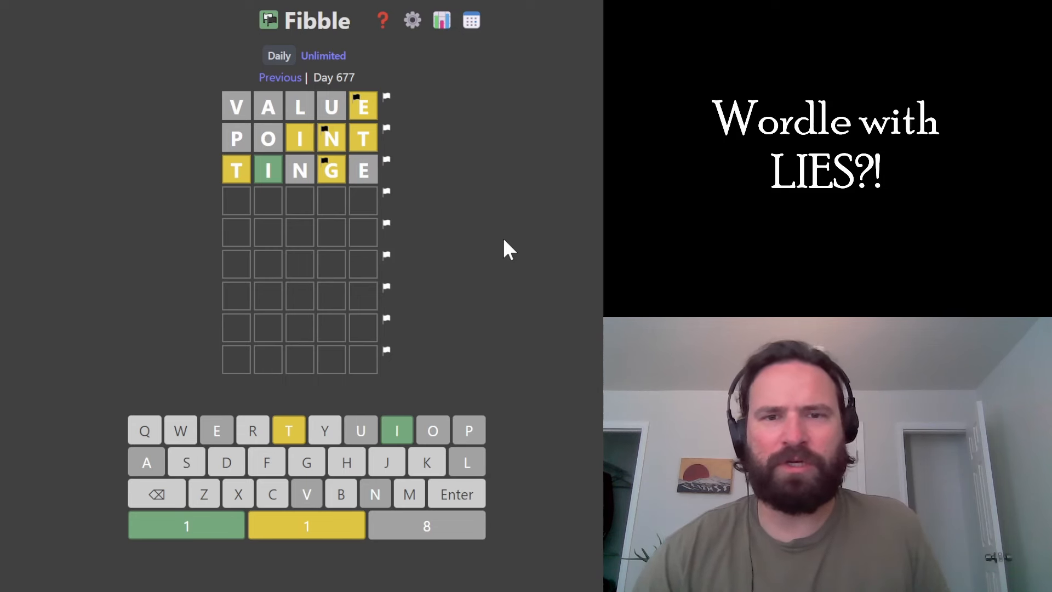
Enter DIRTY into the fourth row as the next guess
{"action": "type", "text": "DIRTY"}
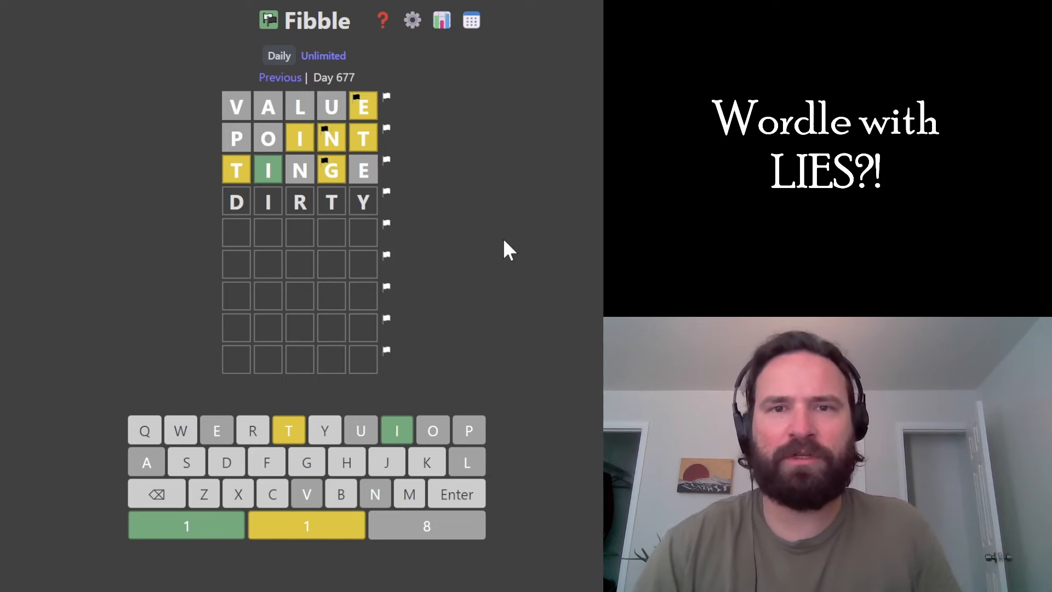
{"action": "mouse_move", "coordinate": [489, 193]}
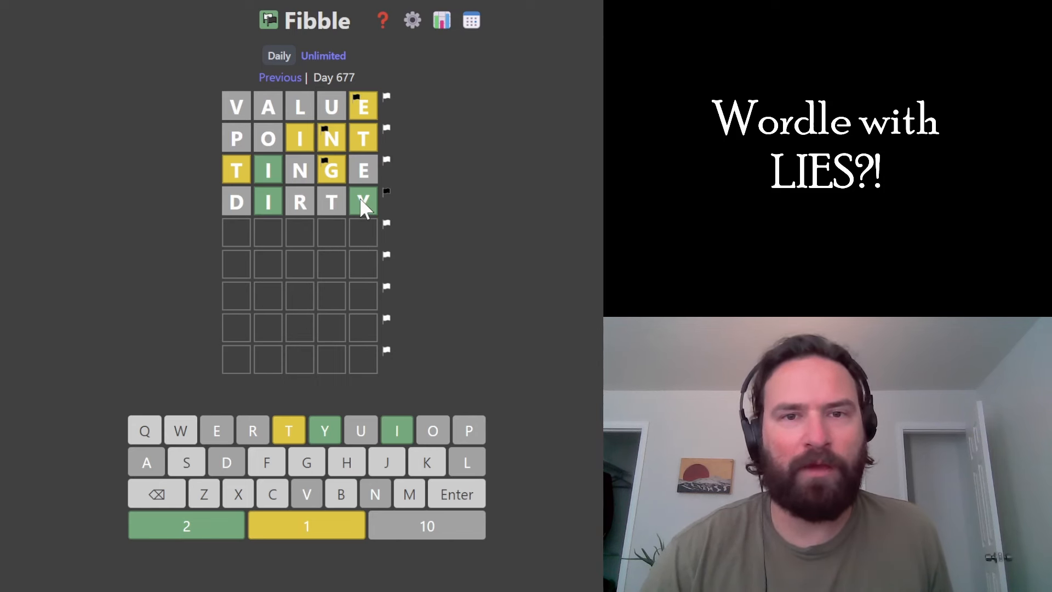
{"action": "mouse_move", "coordinate": [257, 184]}
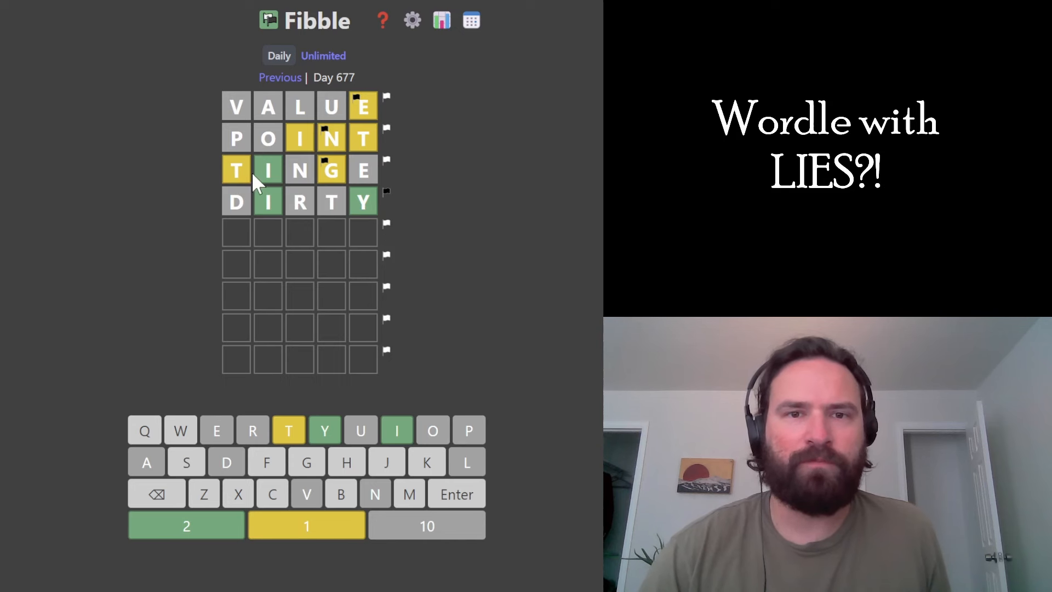
{"action": "mouse_move", "coordinate": [300, 154]}
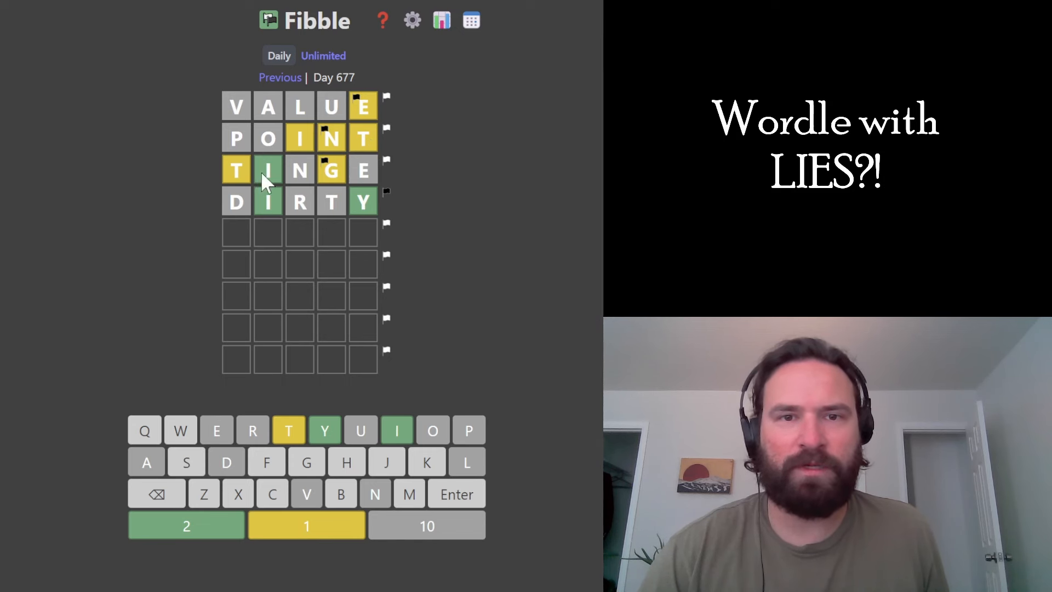
{"action": "mouse_move", "coordinate": [305, 176]}
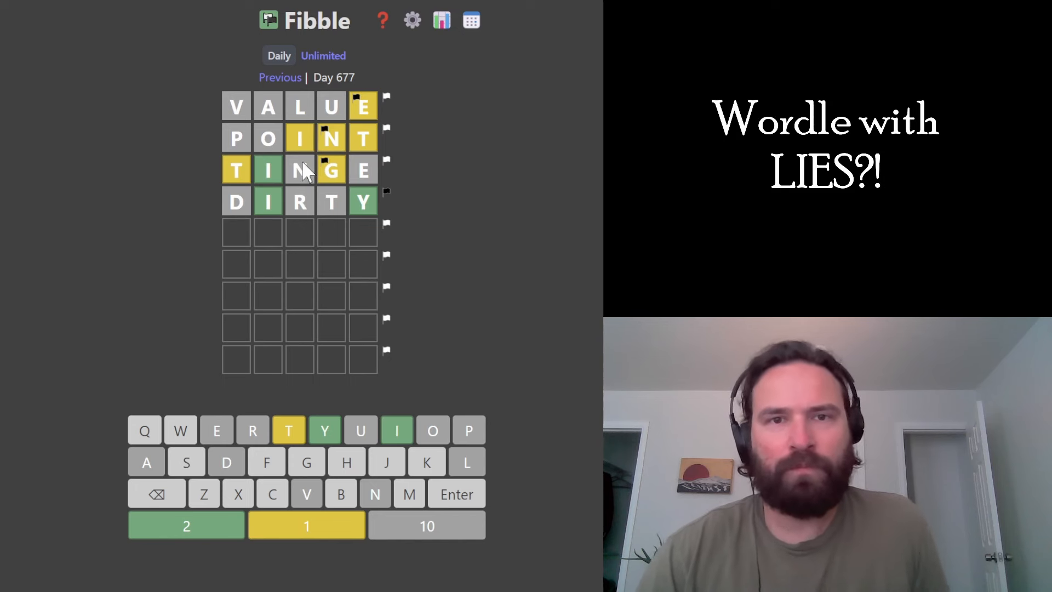
{"action": "mouse_move", "coordinate": [363, 143]}
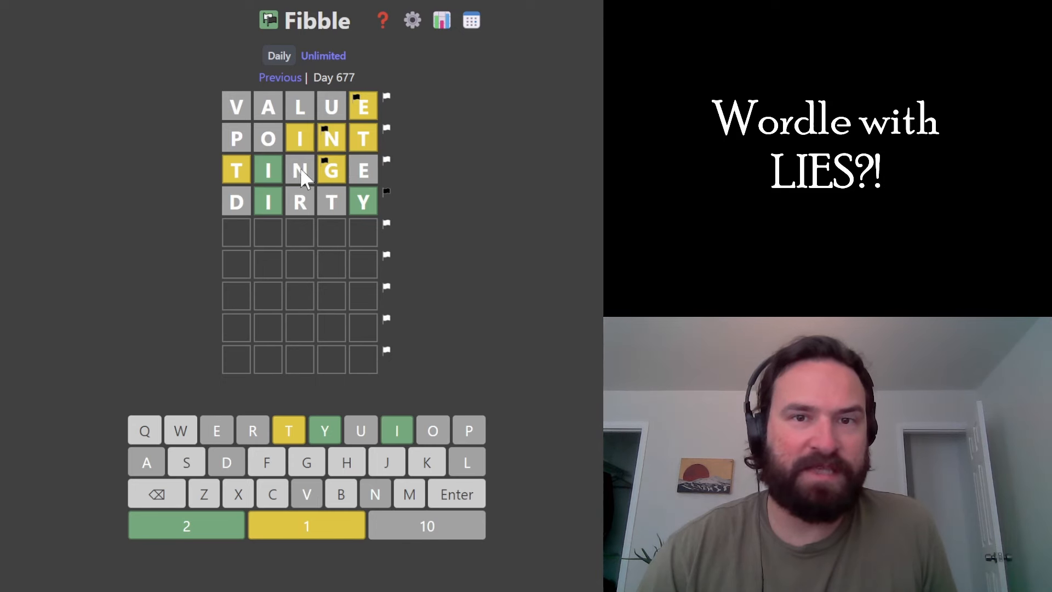
{"action": "mouse_move", "coordinate": [282, 202]}
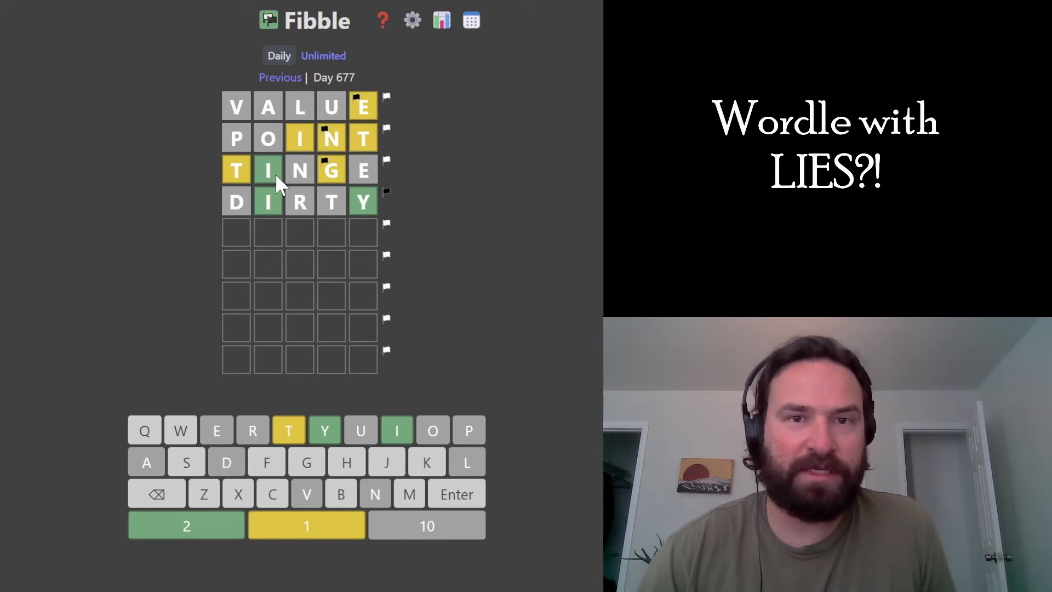
{"action": "mouse_move", "coordinate": [302, 287]}
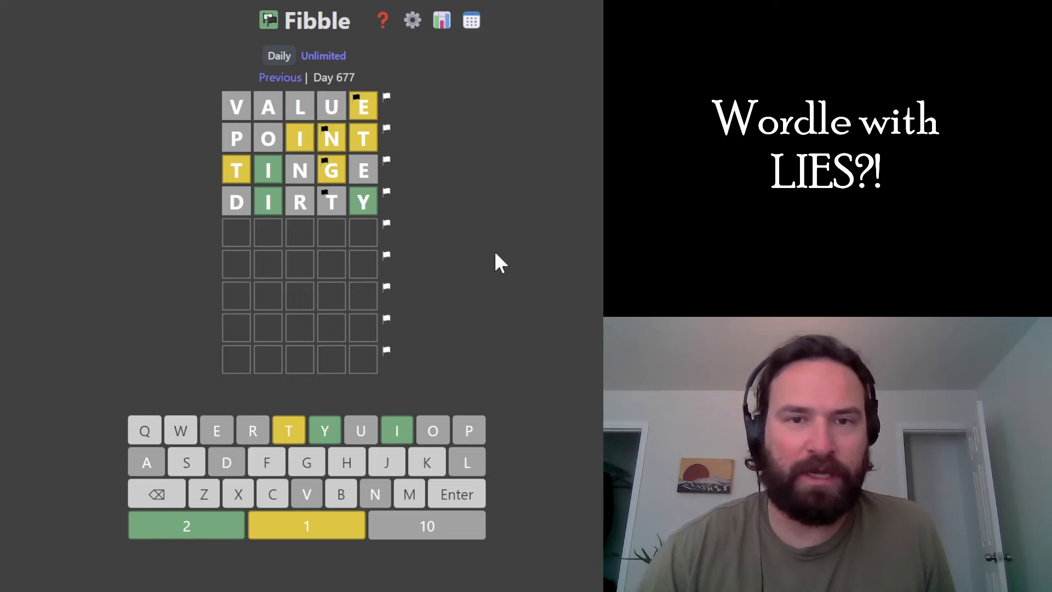
Guess WITTY fifth, then submit KITTY as the sixth guess to win all green
{"action": "type", "text": "WITTY"}
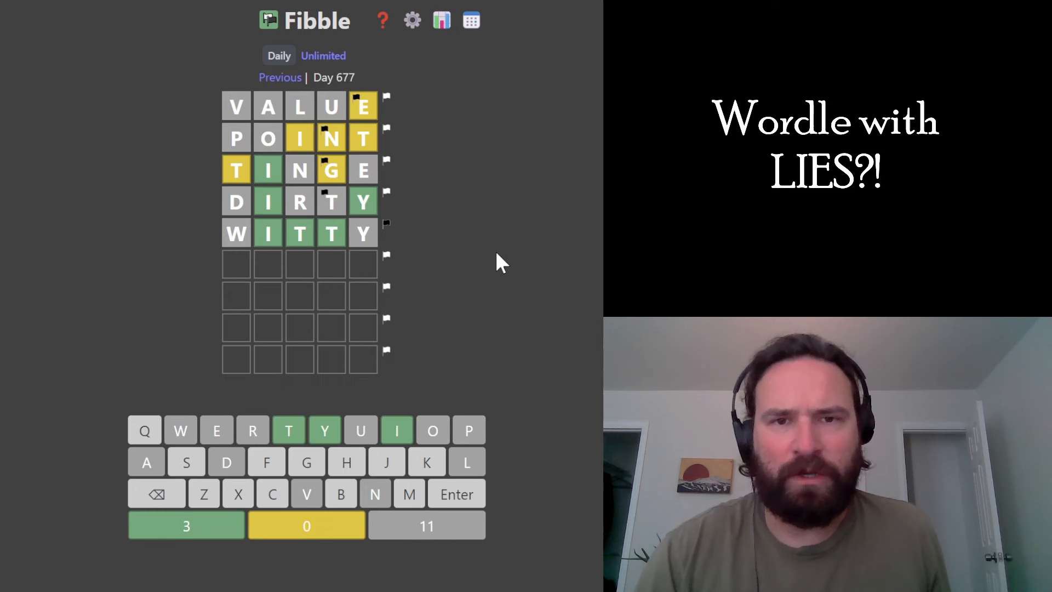
{"action": "mouse_move", "coordinate": [443, 292]}
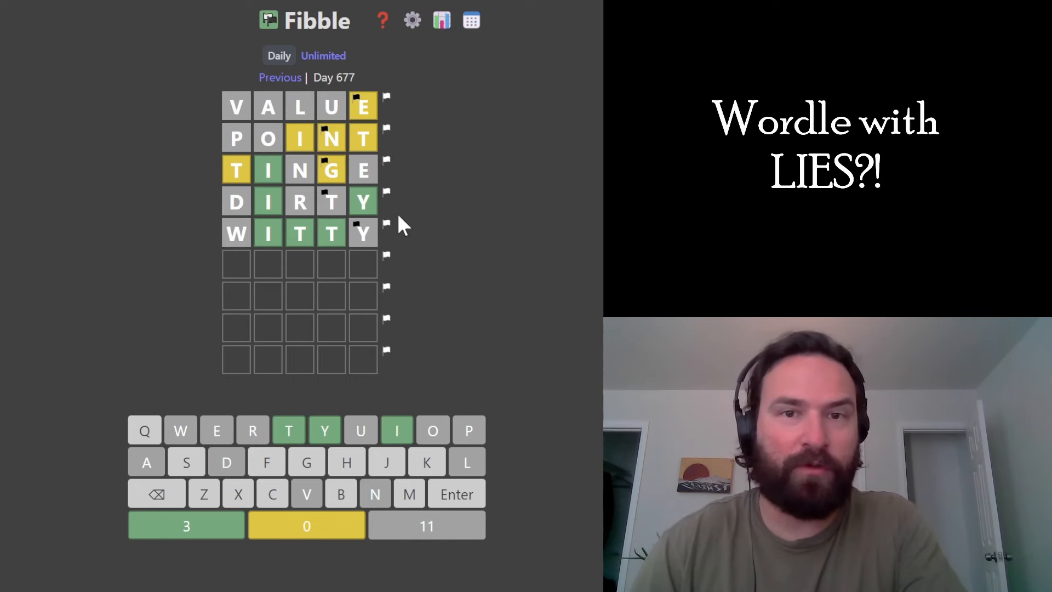
{"action": "key", "text": "Enter"}
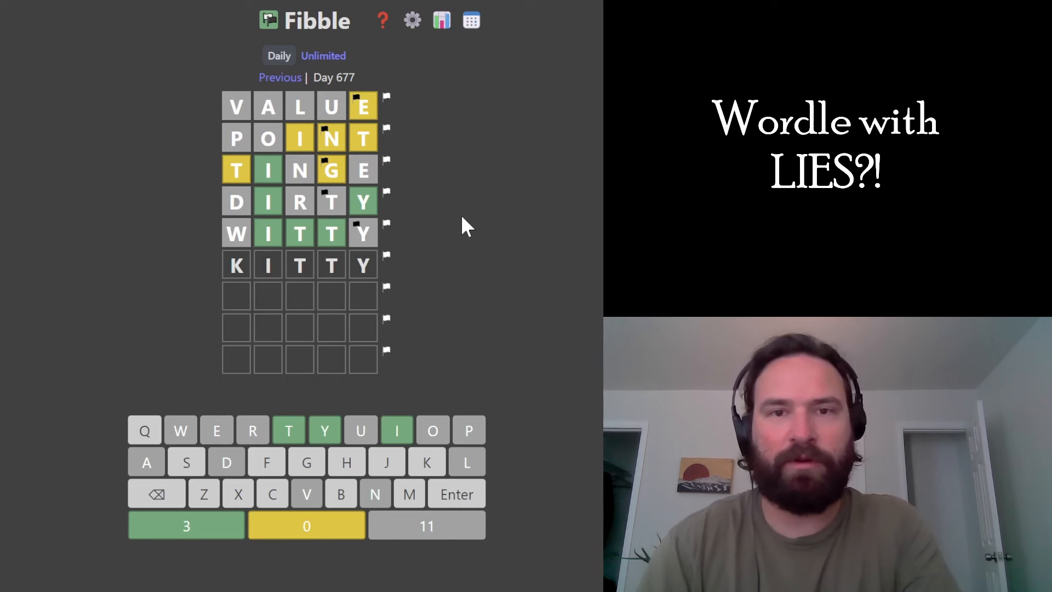
{"action": "key", "text": "Enter"}
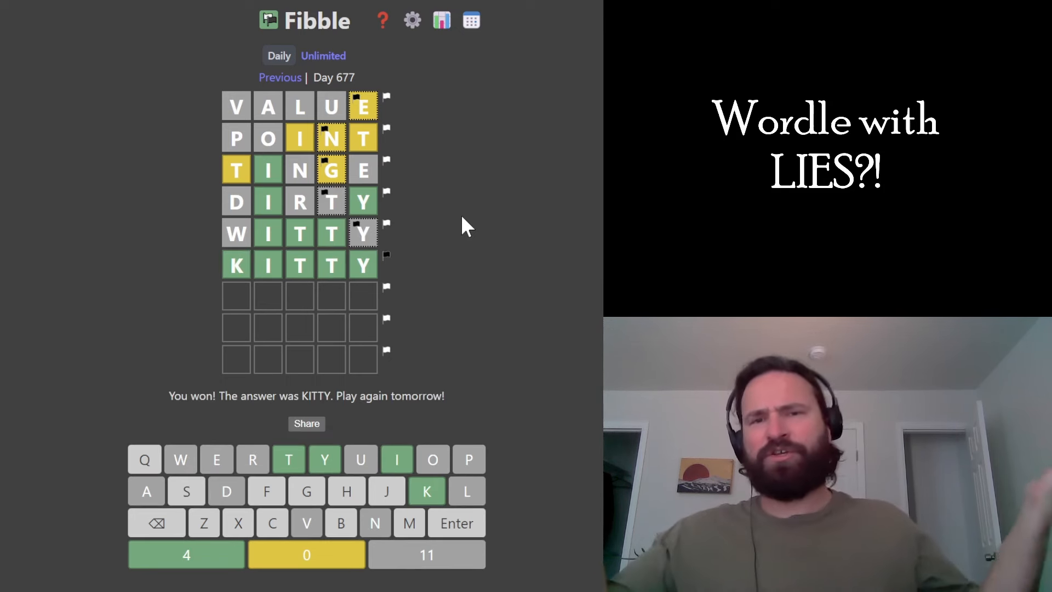